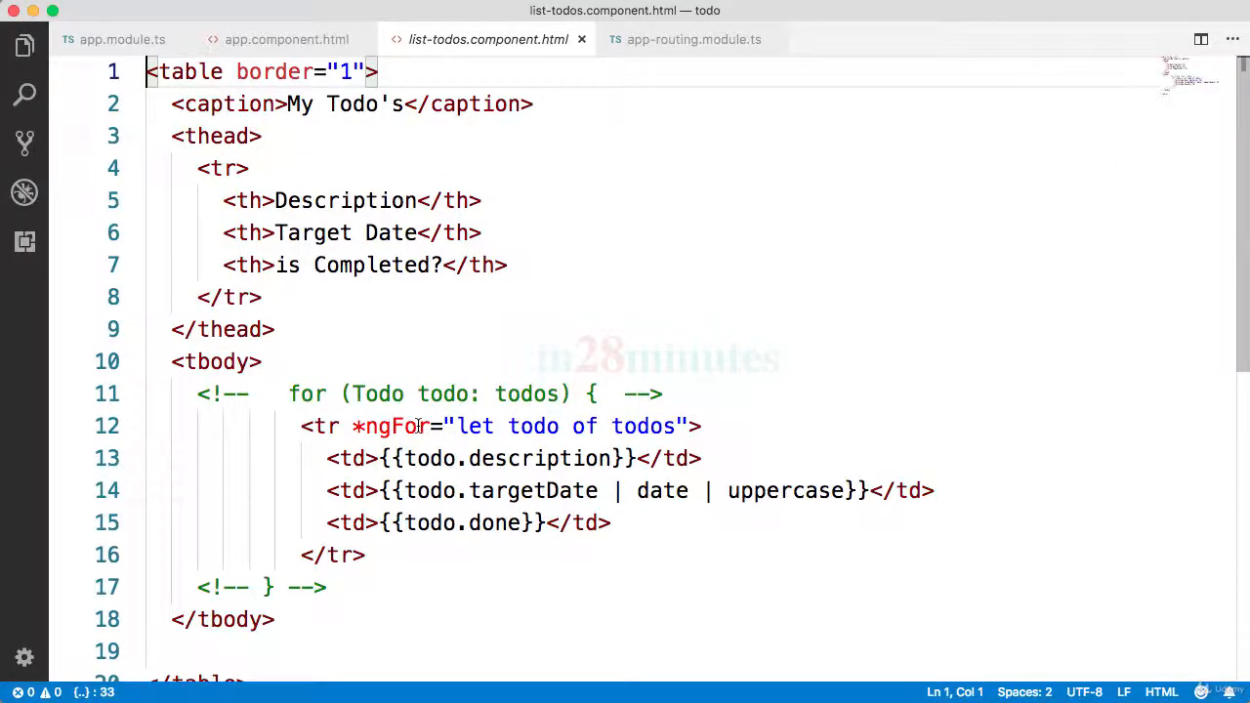
# Step: Submit the login and follow the 'here' link to the todos table listing three todos
pyautogui.doubleClick(389, 426)
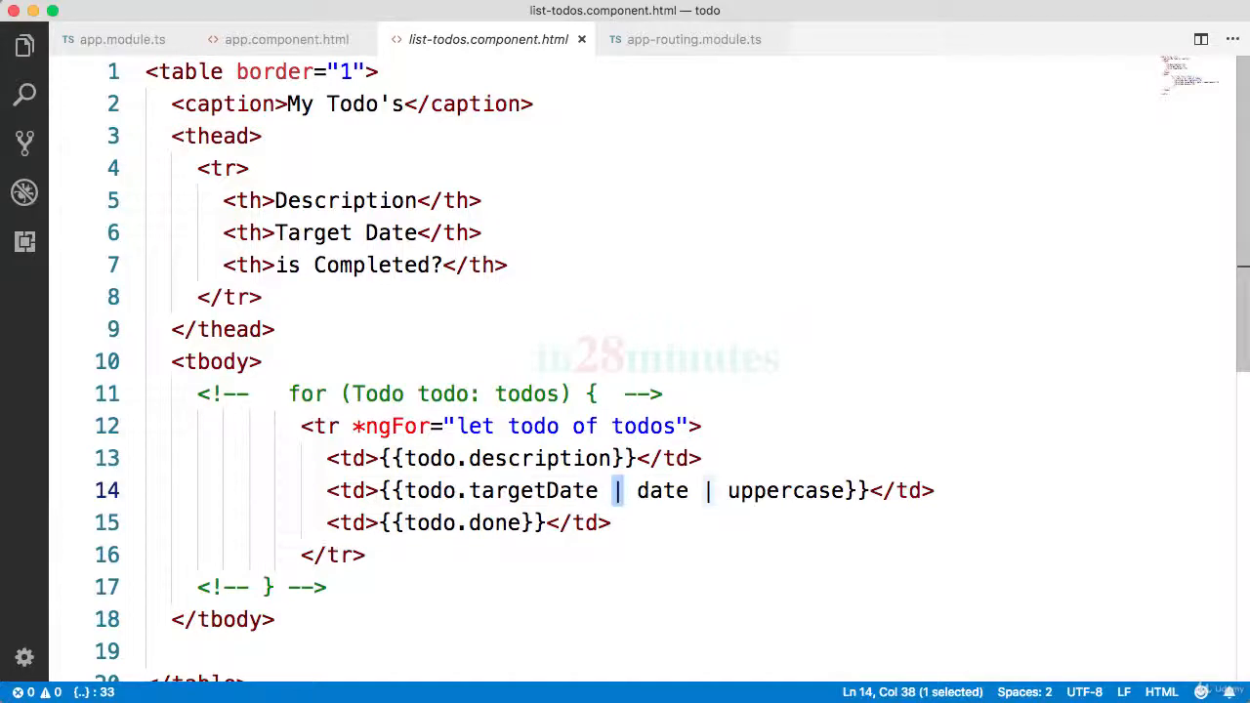
pyautogui.click(297, 39)
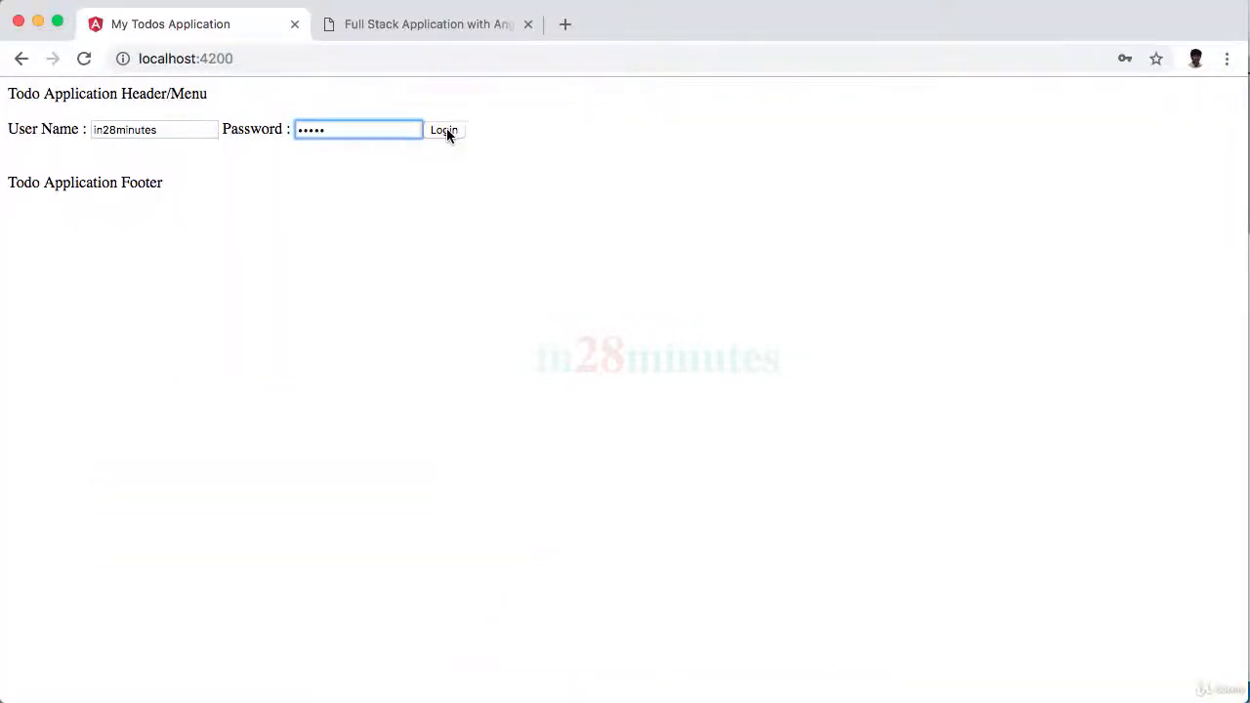
pyautogui.click(444, 129)
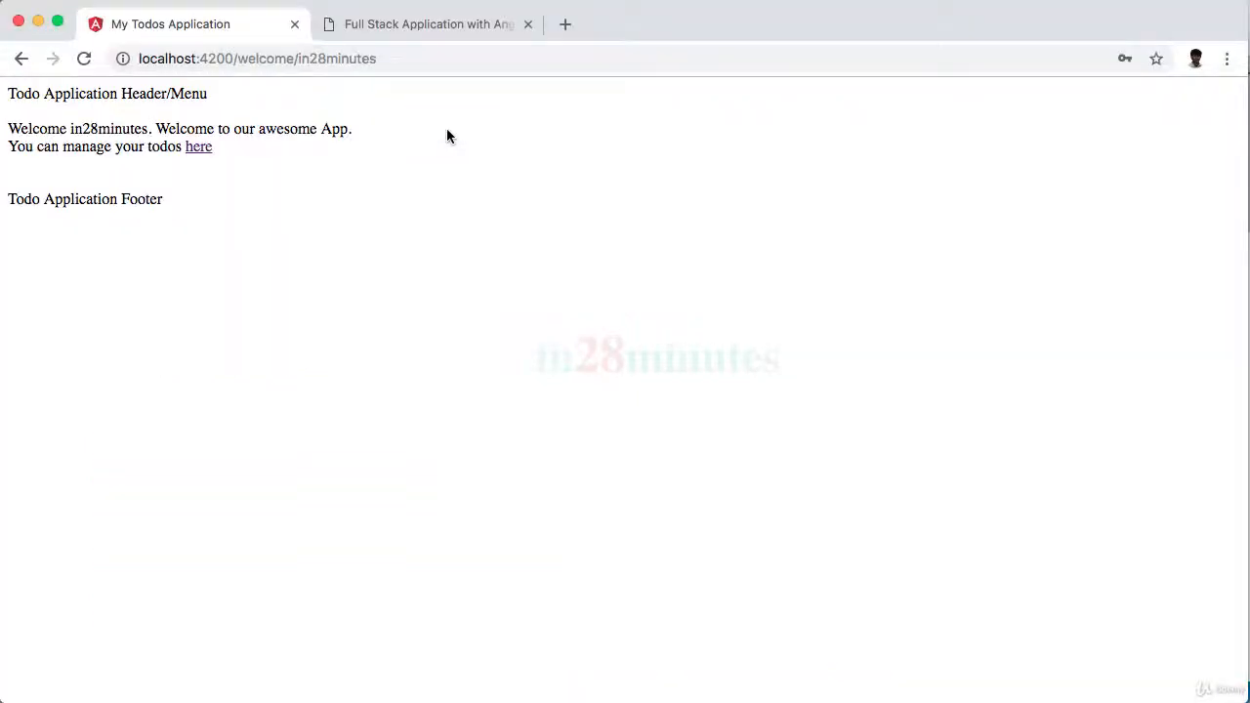
pyautogui.click(200, 147)
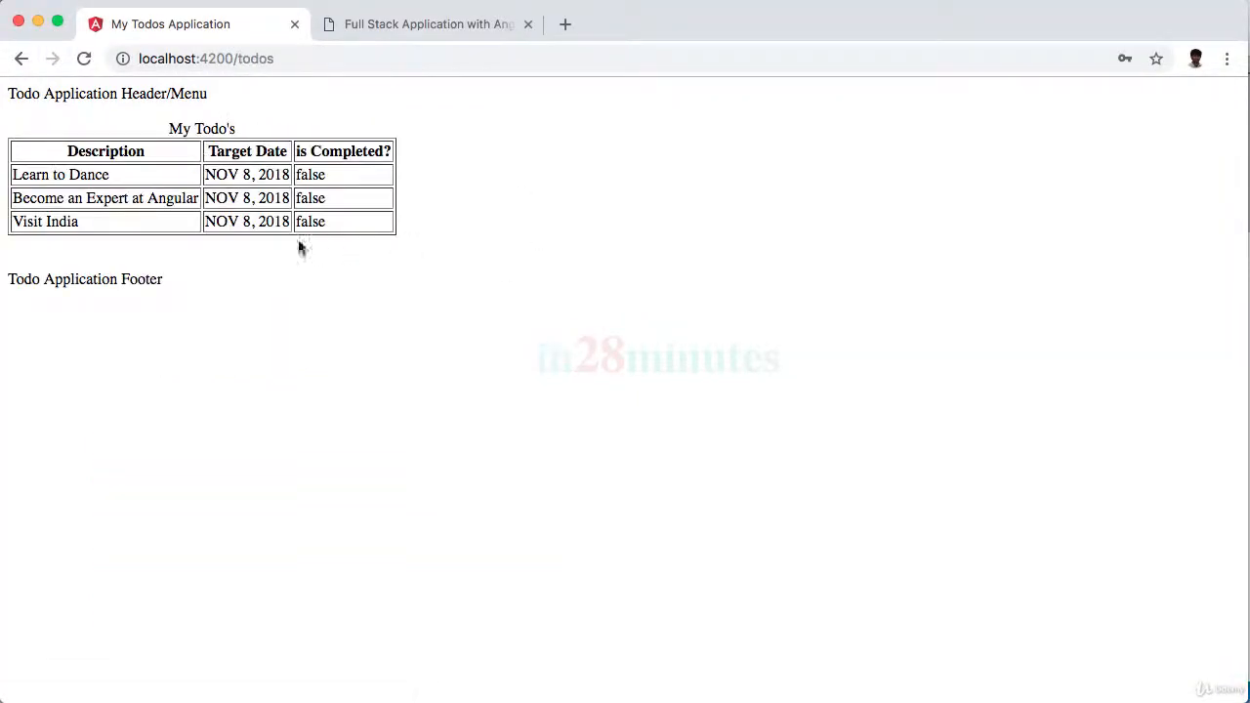
pyautogui.moveTo(184, 174)
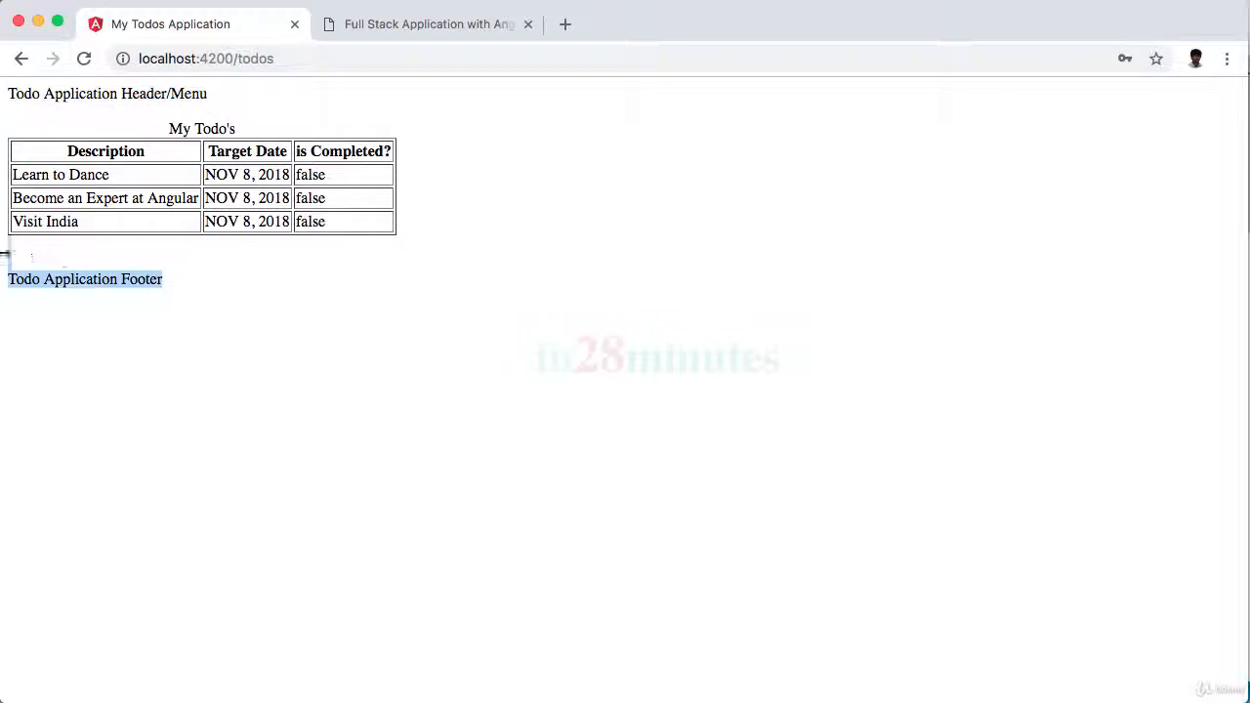
pyautogui.click(205, 58)
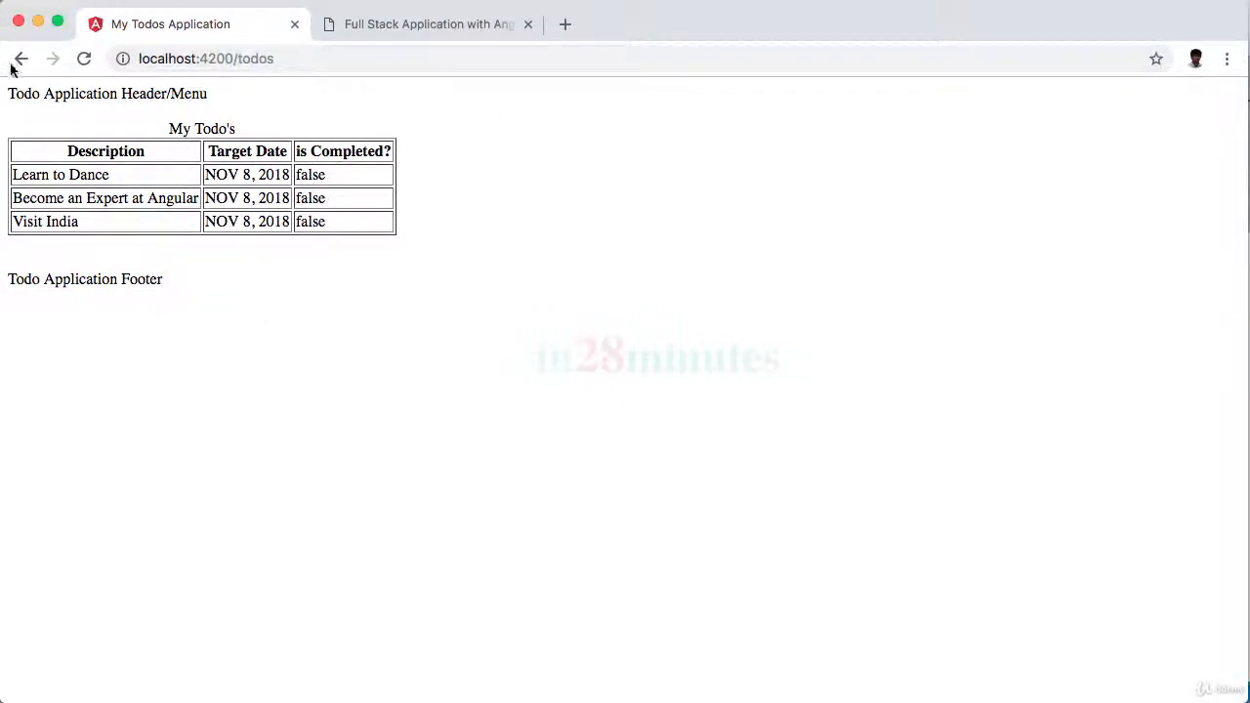
pyautogui.click(22, 59)
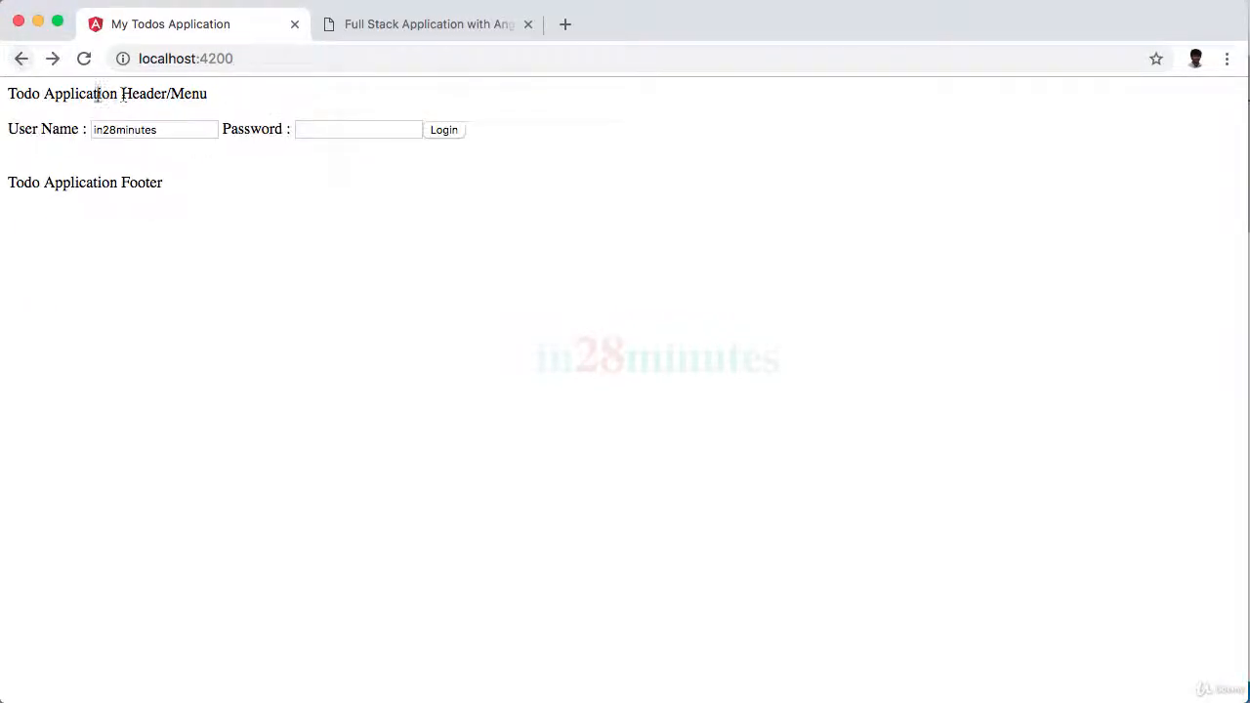
pyautogui.write('•••')
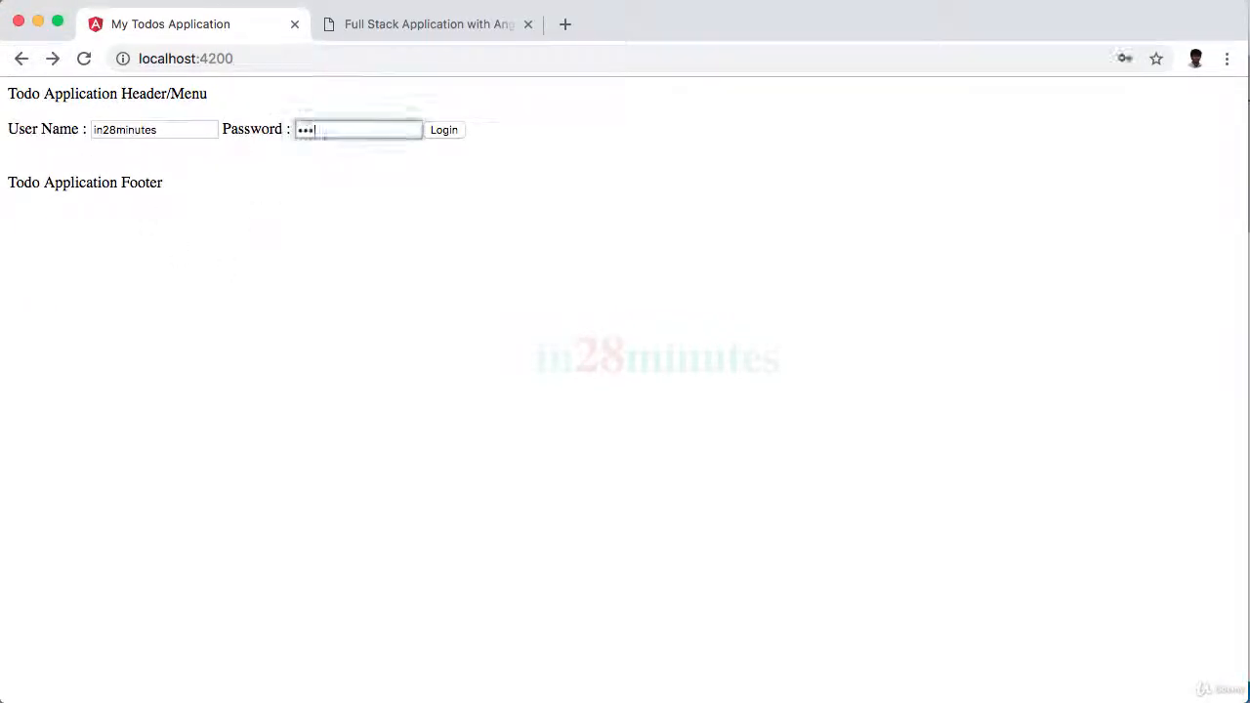
pyautogui.click(443, 129)
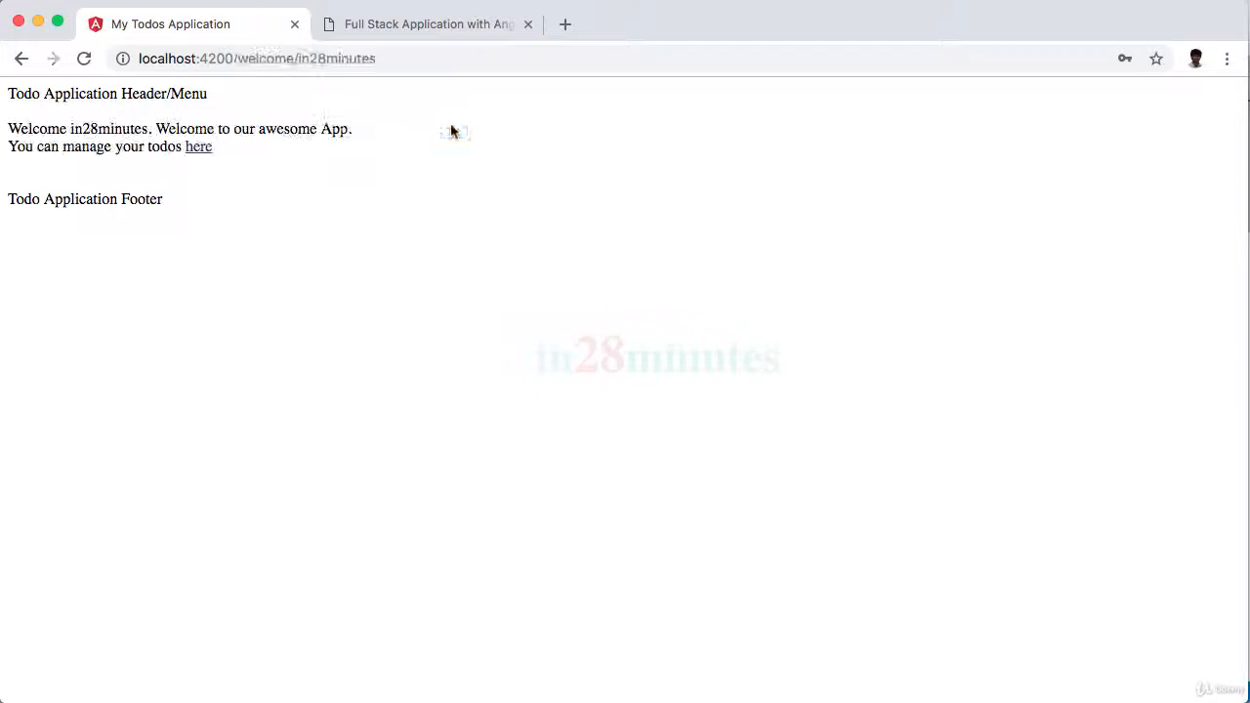
pyautogui.click(199, 147)
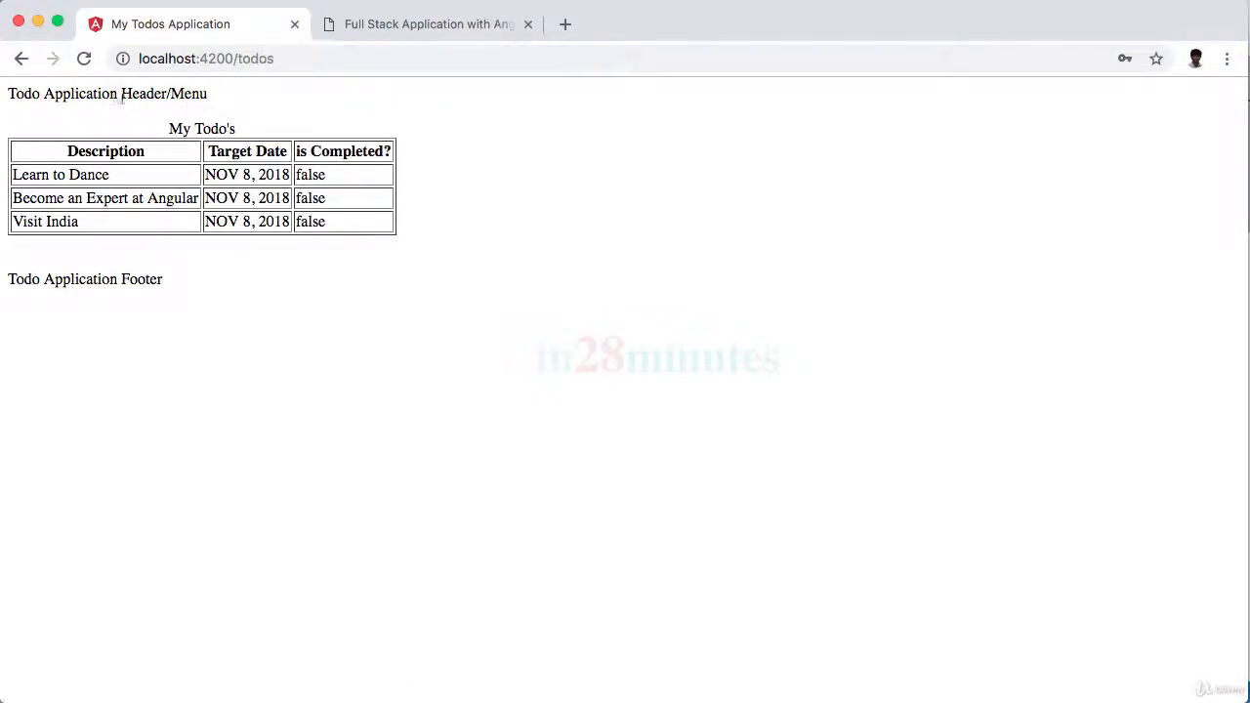
pyautogui.click(205, 58)
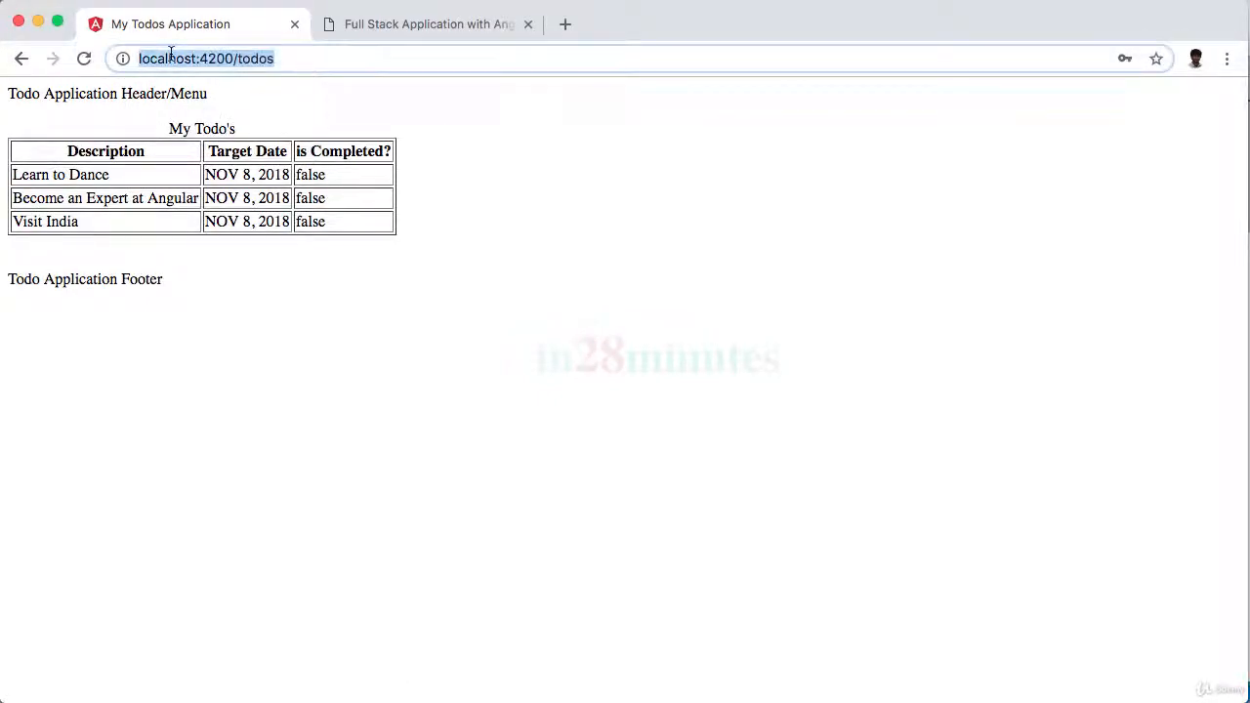
pyautogui.click(565, 23)
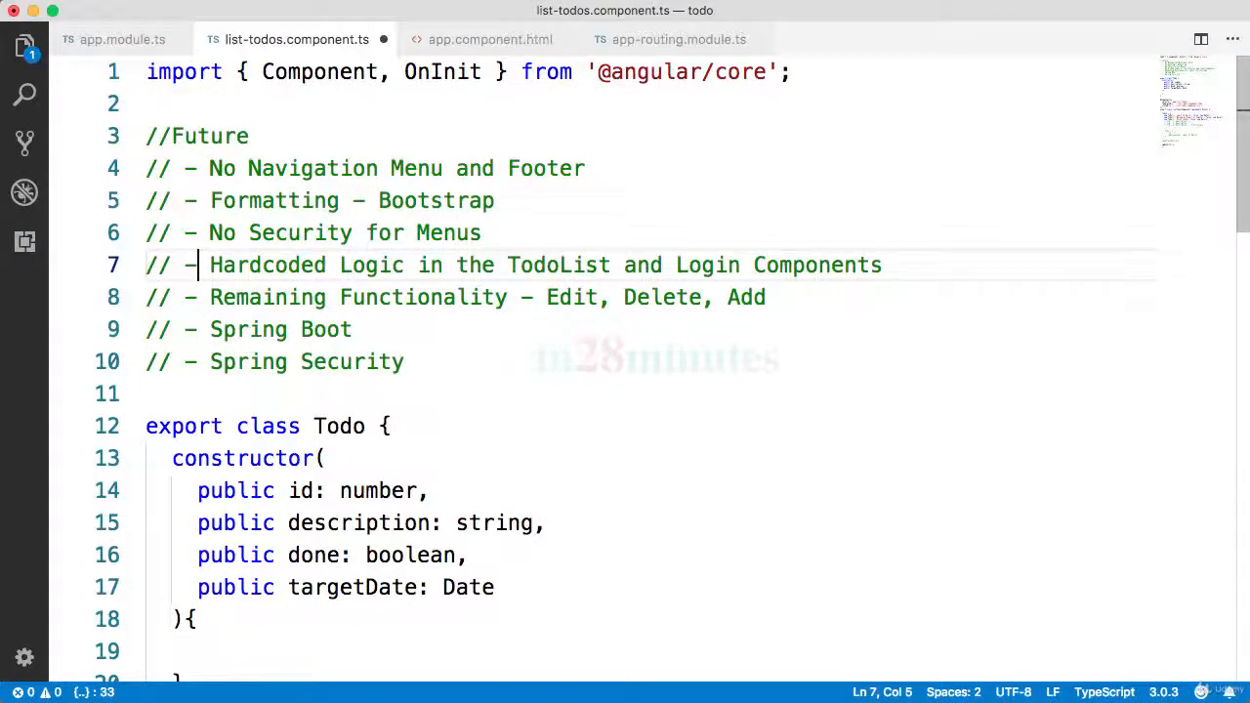
# Step: Highlight the hardcoded-logic comment and the Spring Boot / Spring Security future-work items
pyautogui.doubleClick(557, 266)
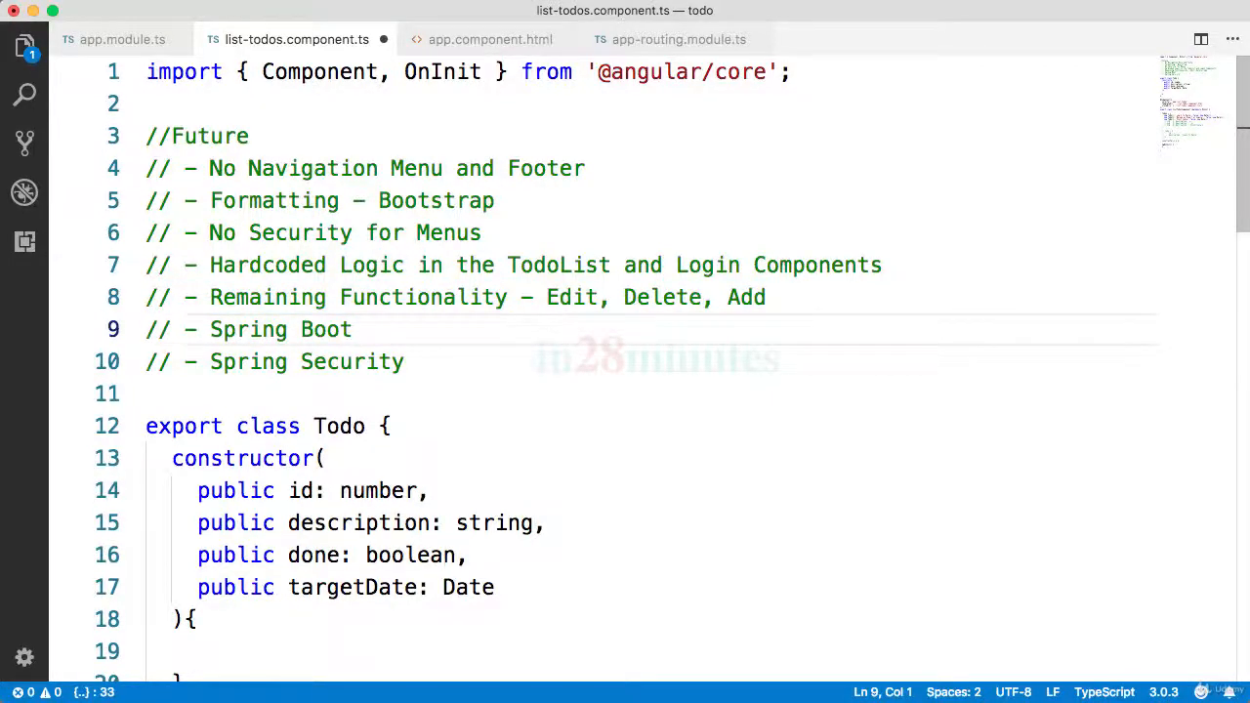
pyautogui.moveTo(146, 328); pyautogui.dragTo(147, 394)
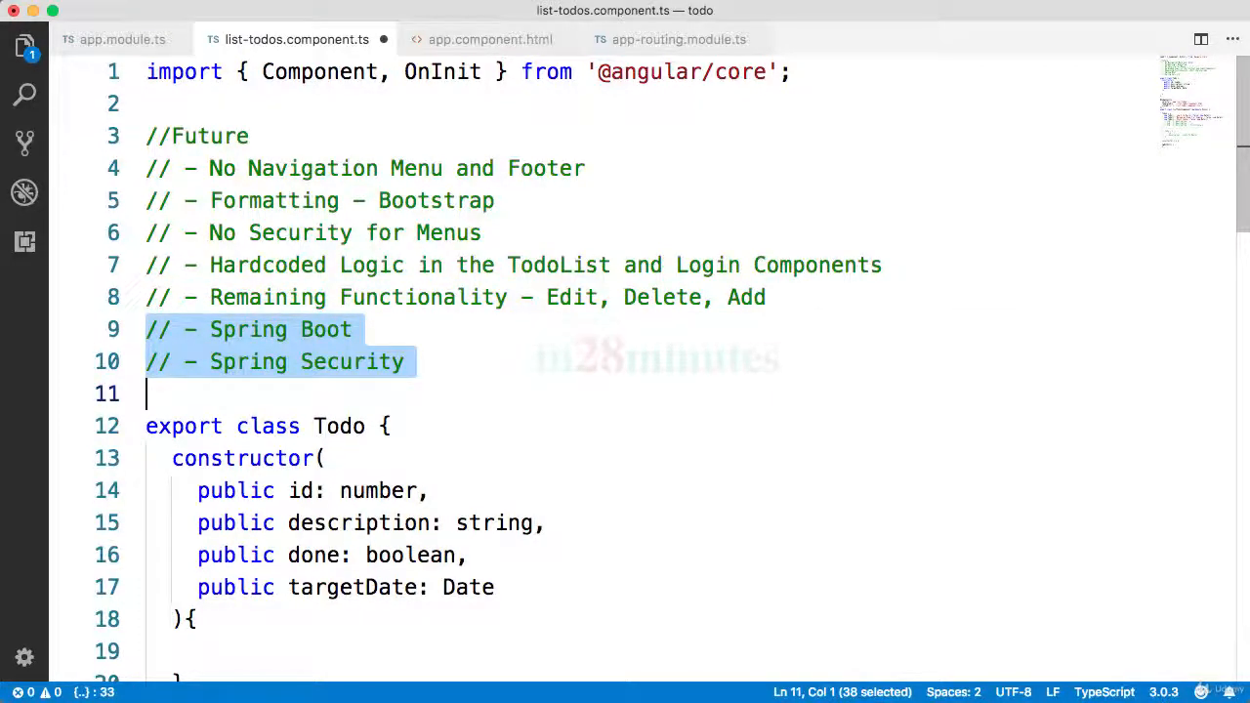